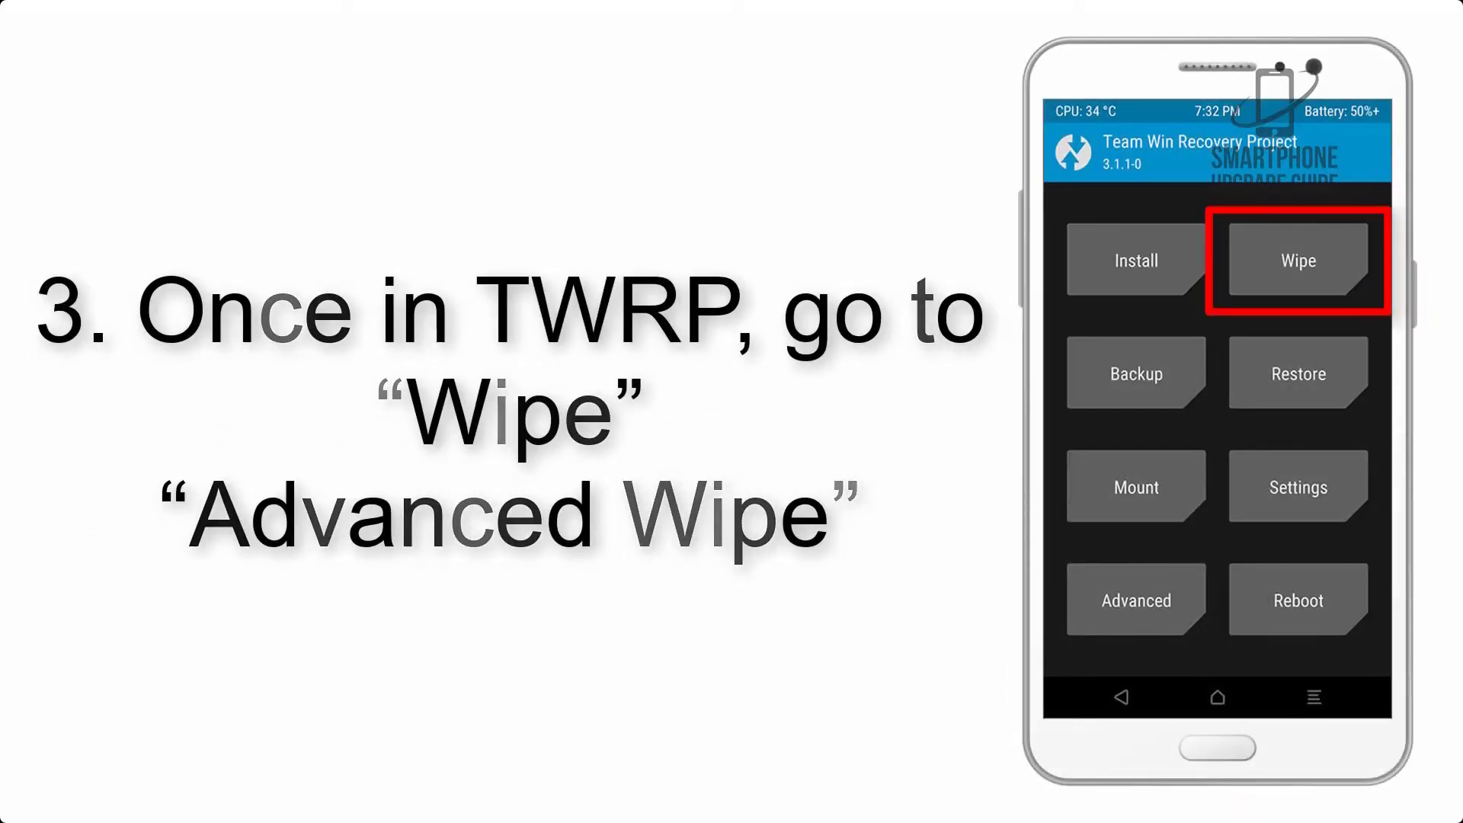
- Flash the ROM and GApps zips, wipe cache/dalvik, and reboot to system
click(1295, 261)
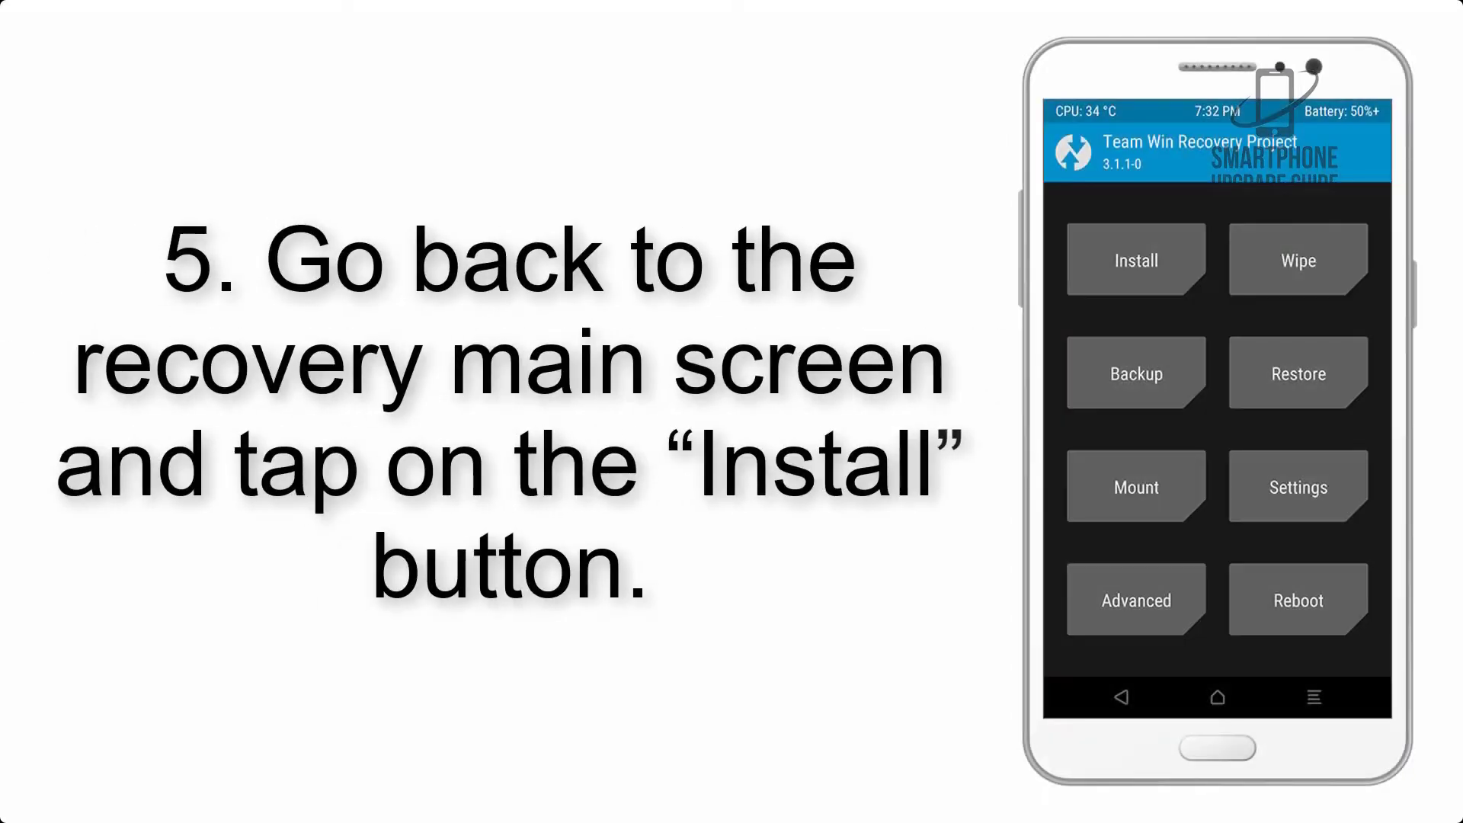
click(1134, 259)
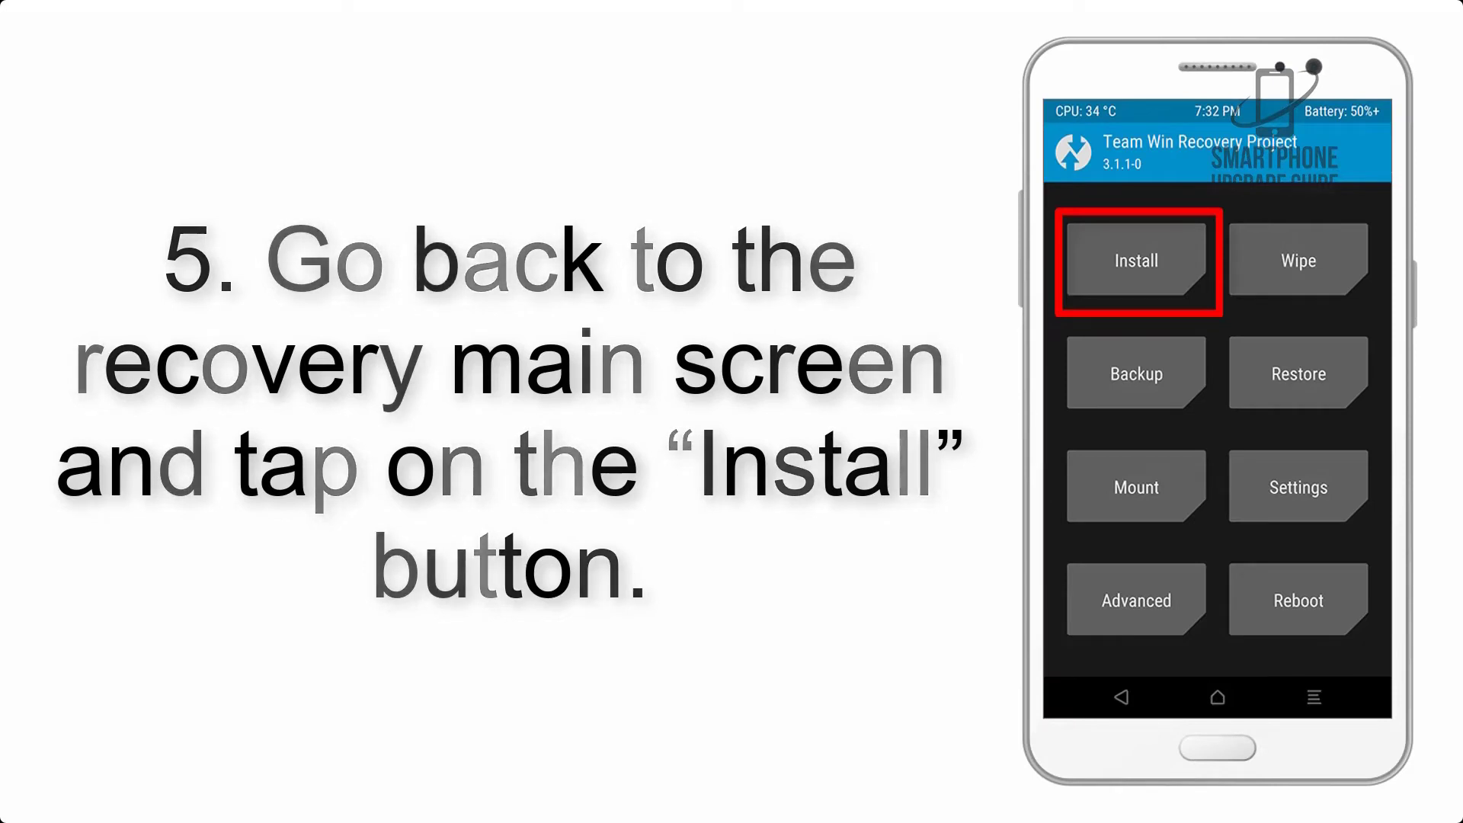
click(1135, 260)
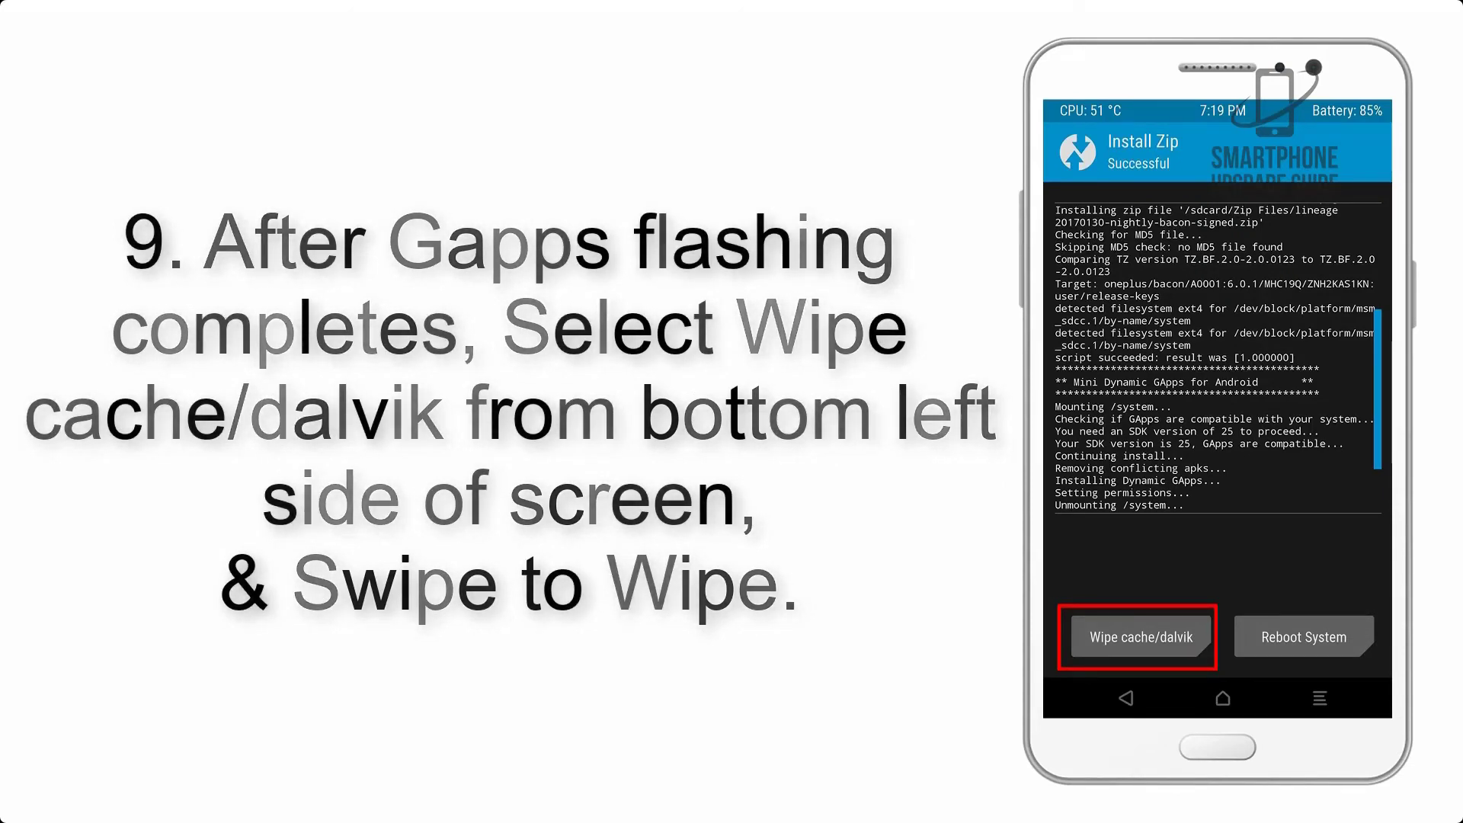
click(1301, 637)
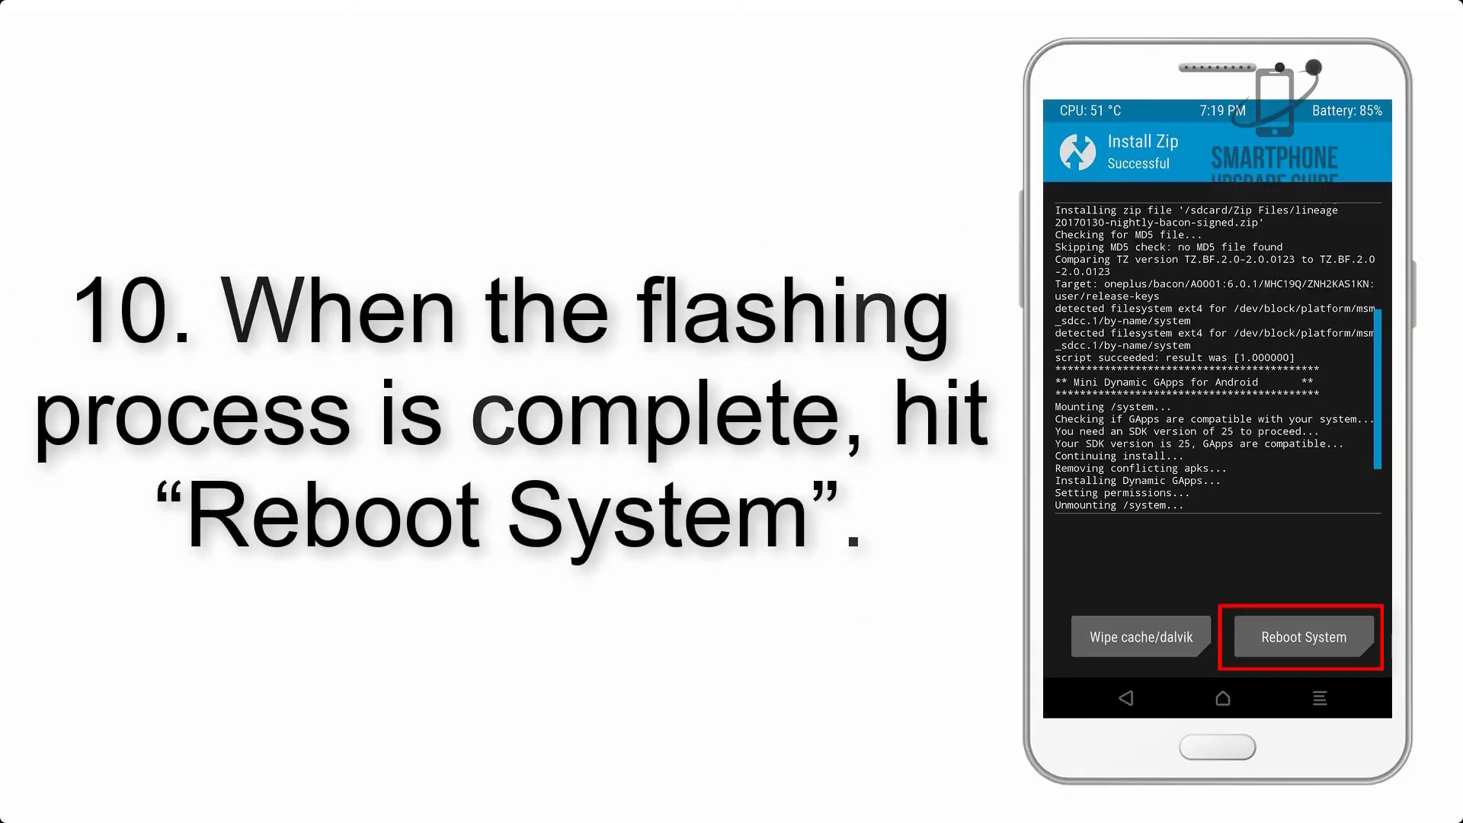